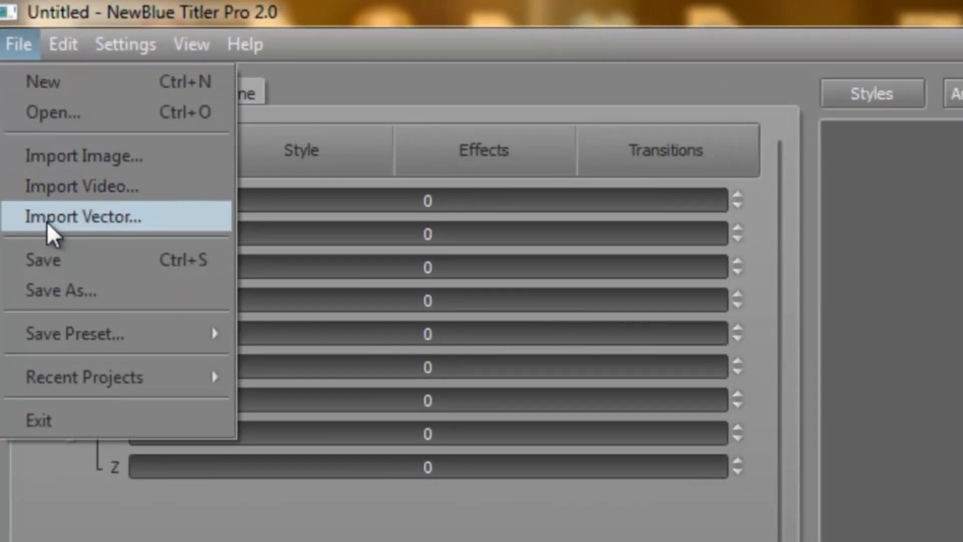
- Import logo_that_is_not_to_do_with_sports.eps from the Vector Graphics folder so the five rings appear
{"action": "left_click", "coordinate": [83, 217]}
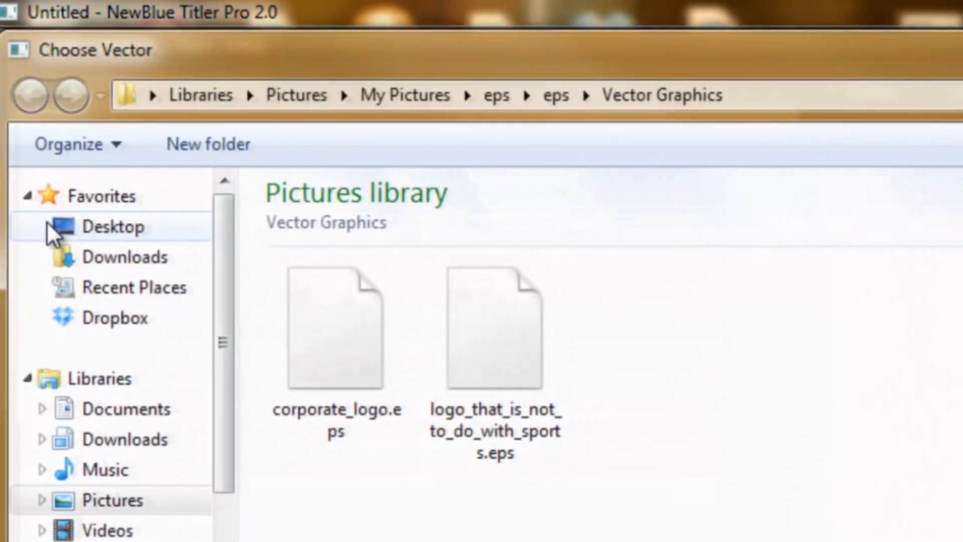
{"action": "left_click", "coordinate": [494, 326]}
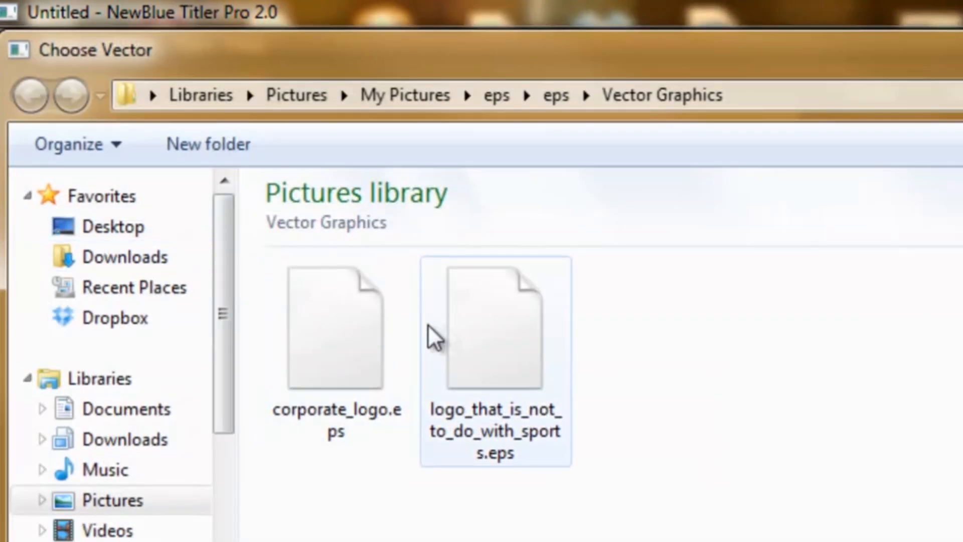
{"action": "double_click", "coordinate": [495, 325]}
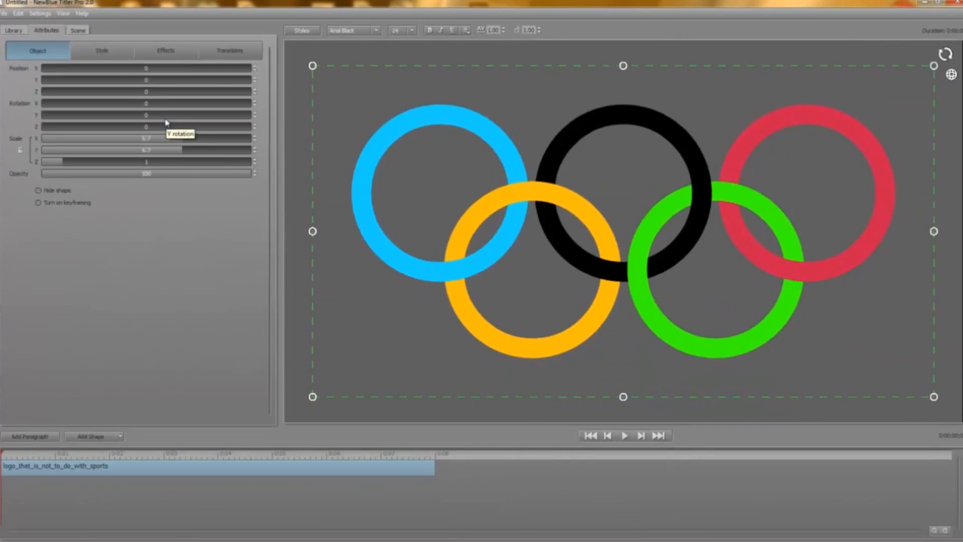
{"action": "mouse_move", "coordinate": [219, 100]}
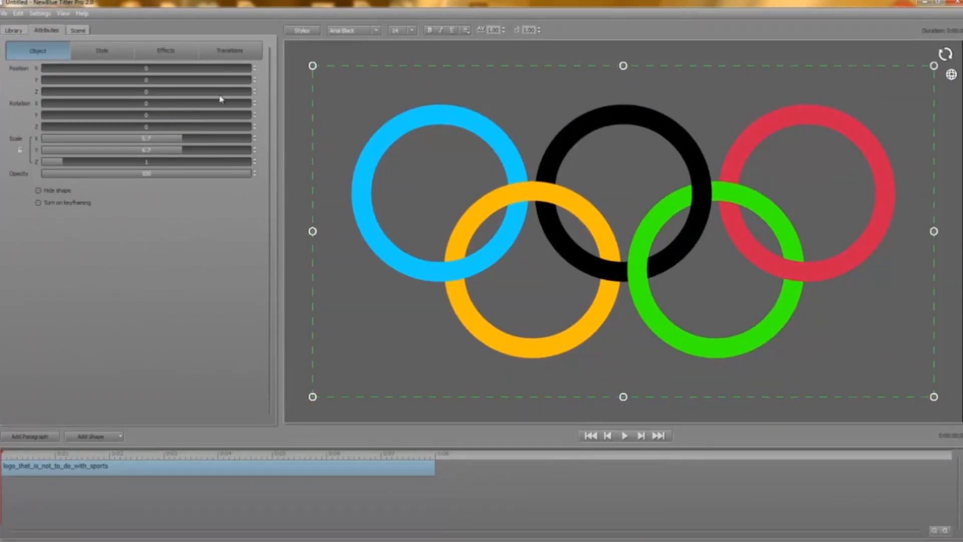
{"action": "mouse_move", "coordinate": [223, 250]}
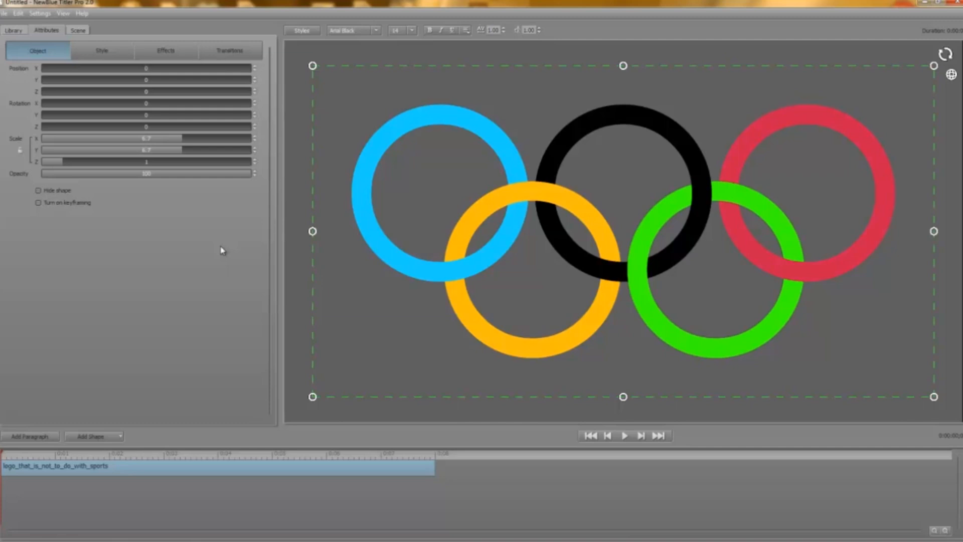
{"action": "left_click", "coordinate": [105, 53]}
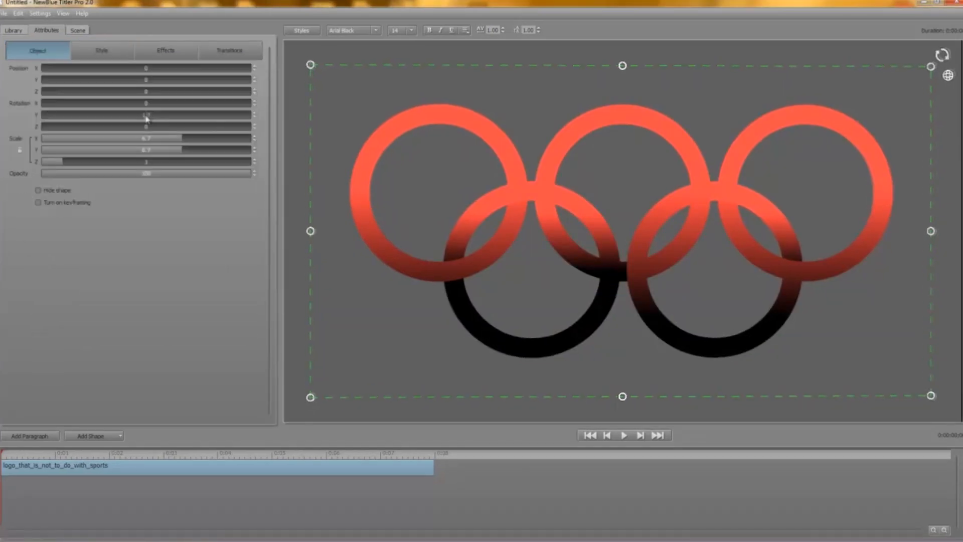
{"action": "left_click", "coordinate": [101, 50]}
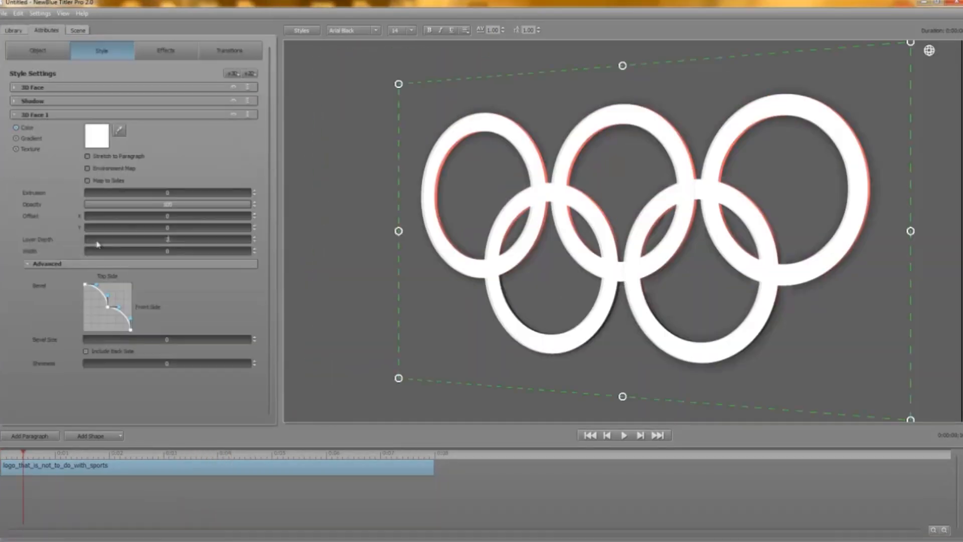
{"action": "left_click", "coordinate": [12, 30]}
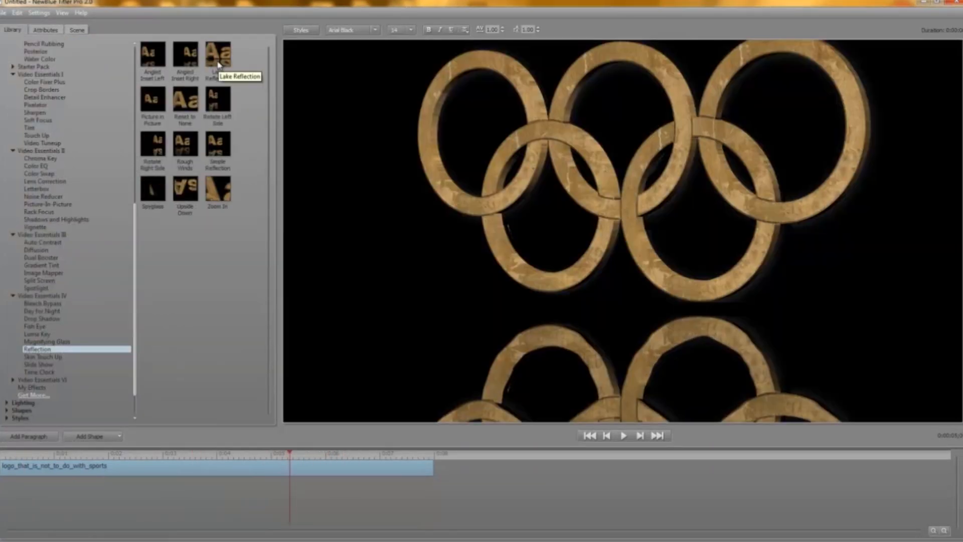
{"action": "left_click", "coordinate": [45, 29]}
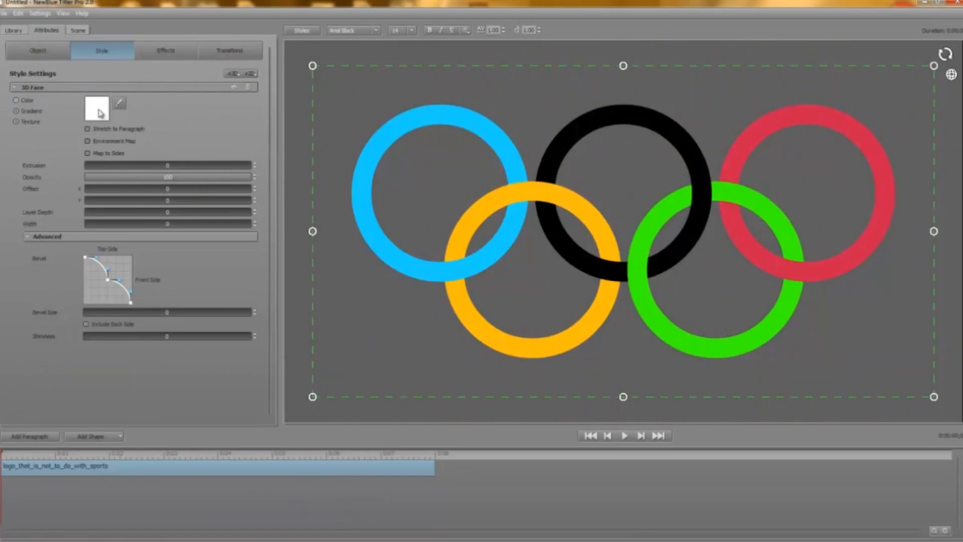
{"action": "left_click", "coordinate": [37, 50]}
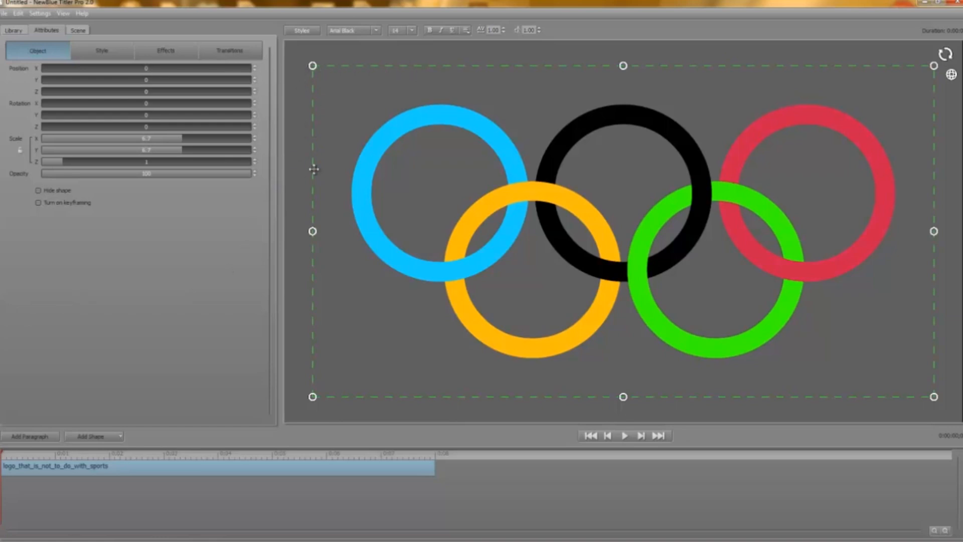
{"action": "left_click", "coordinate": [101, 50]}
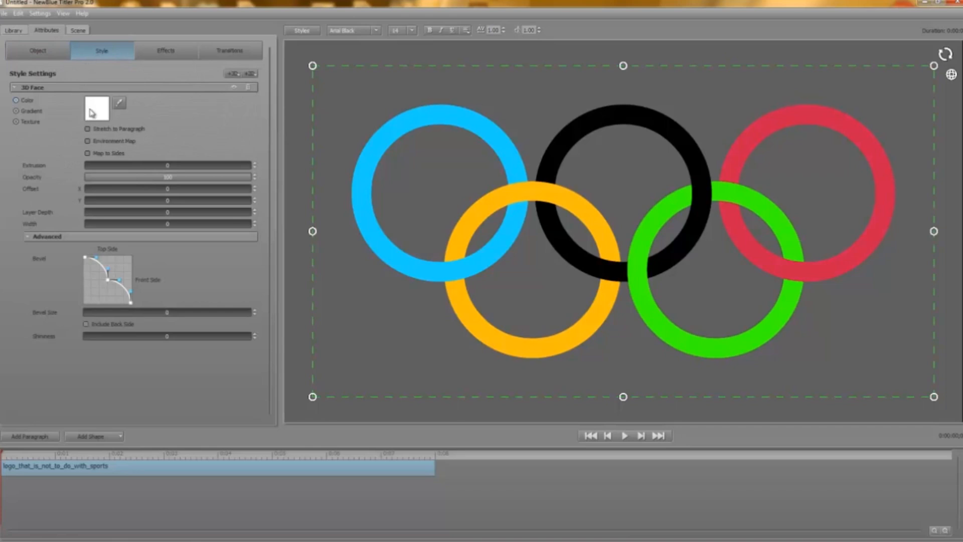
{"action": "left_click", "coordinate": [97, 107]}
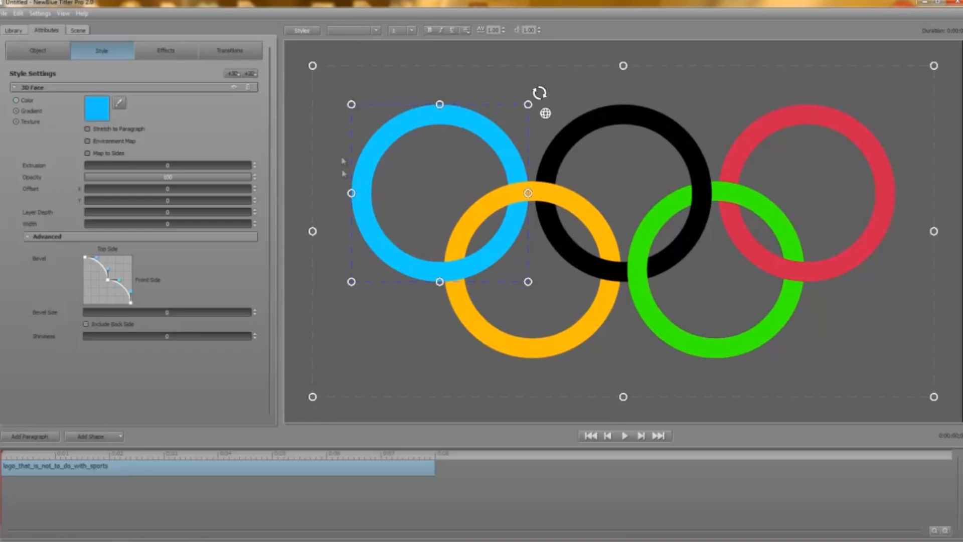
{"action": "mouse_move", "coordinate": [343, 174]}
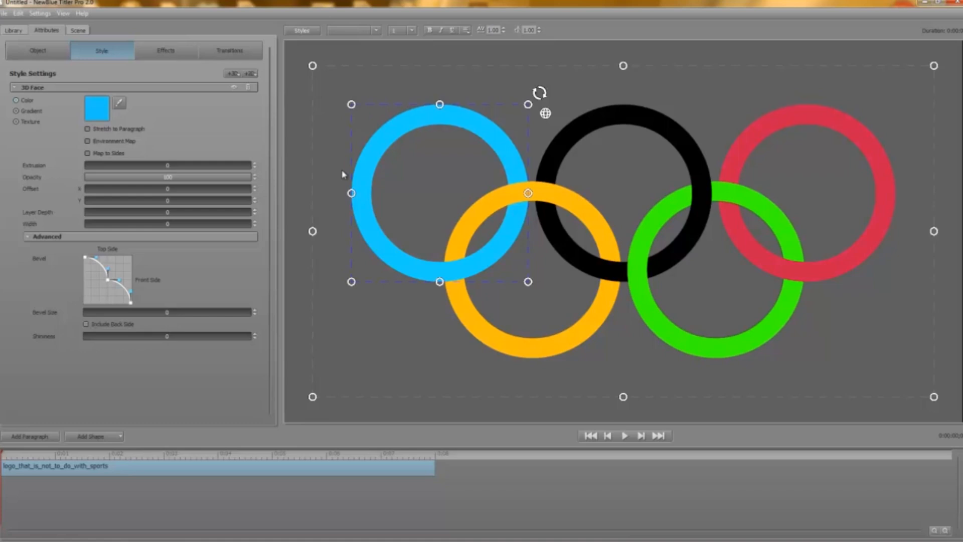
{"action": "left_click", "coordinate": [96, 109]}
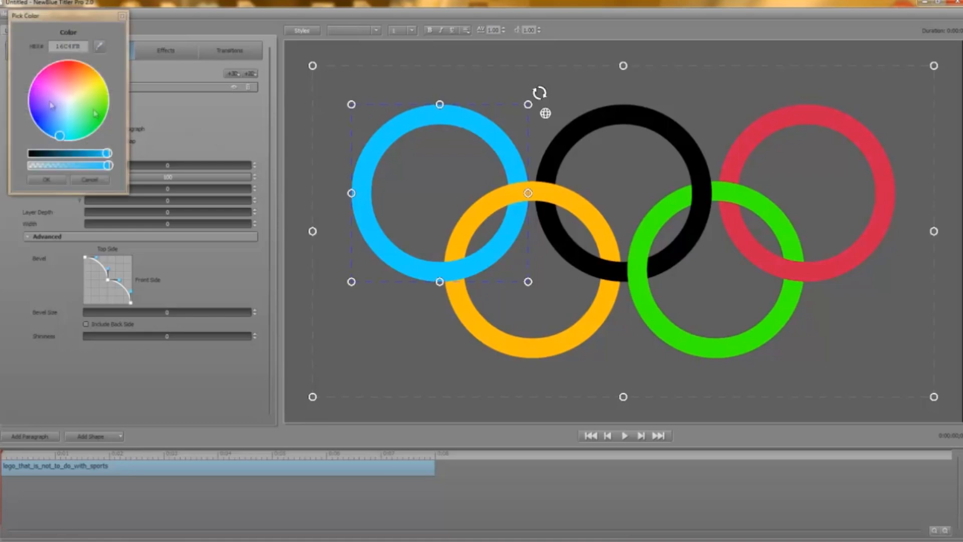
{"action": "left_click", "coordinate": [43, 84]}
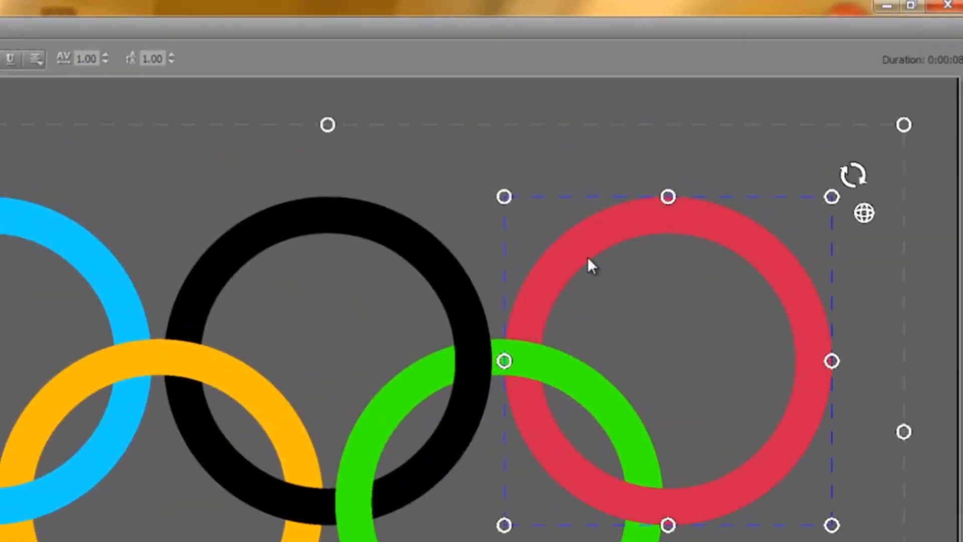
{"action": "right_click", "coordinate": [590, 265]}
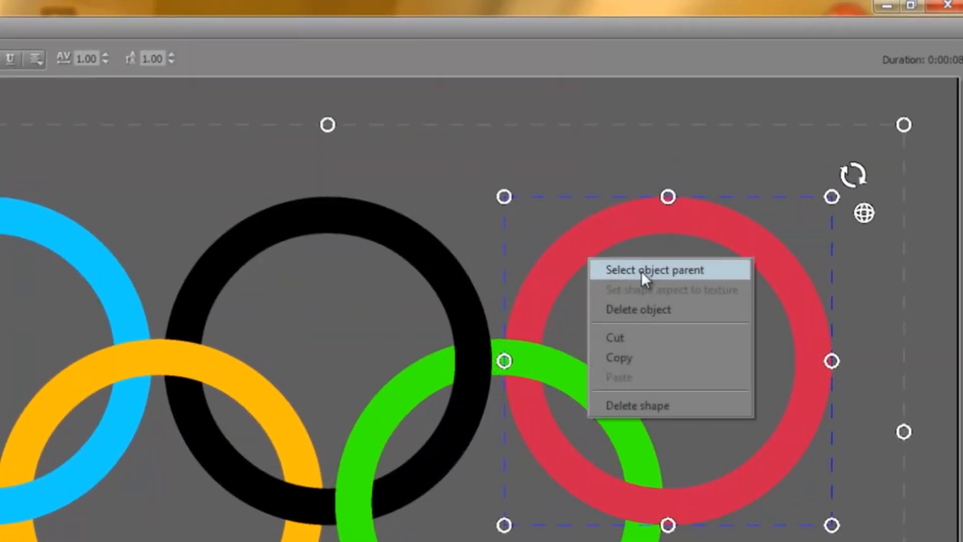
{"action": "left_click", "coordinate": [657, 270]}
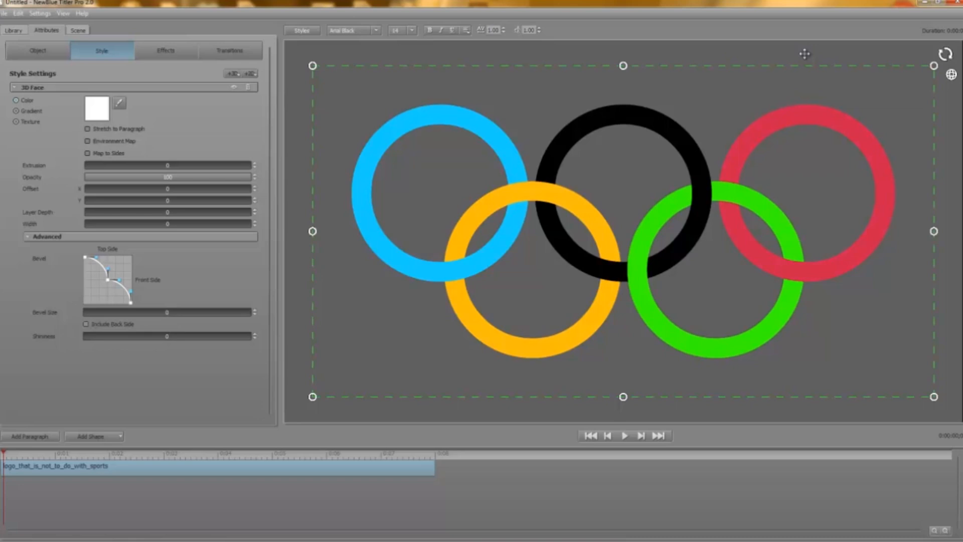
{"action": "mouse_move", "coordinate": [806, 54]}
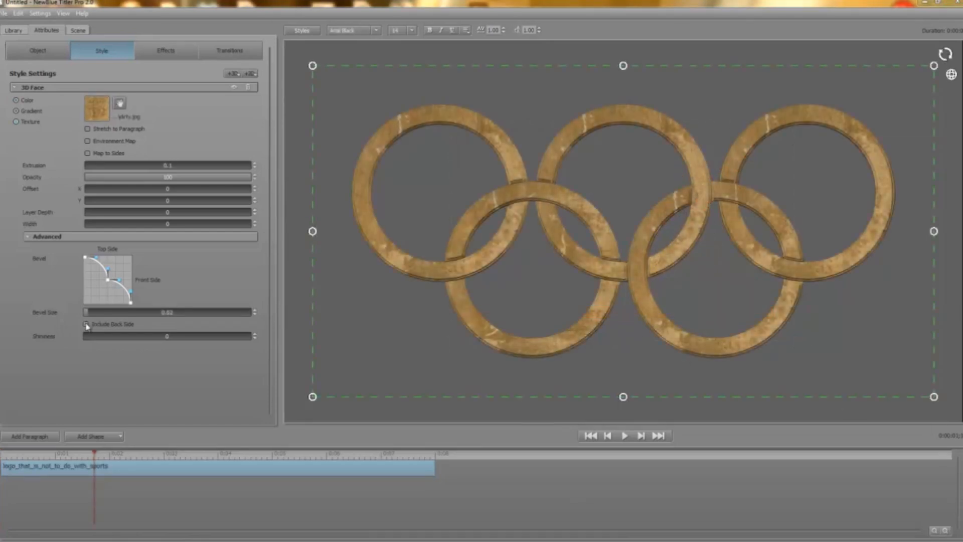
- Browse the animation effects library after applying the wood texture, 0.1 extrusion and small bevel
{"action": "left_click", "coordinate": [13, 29]}
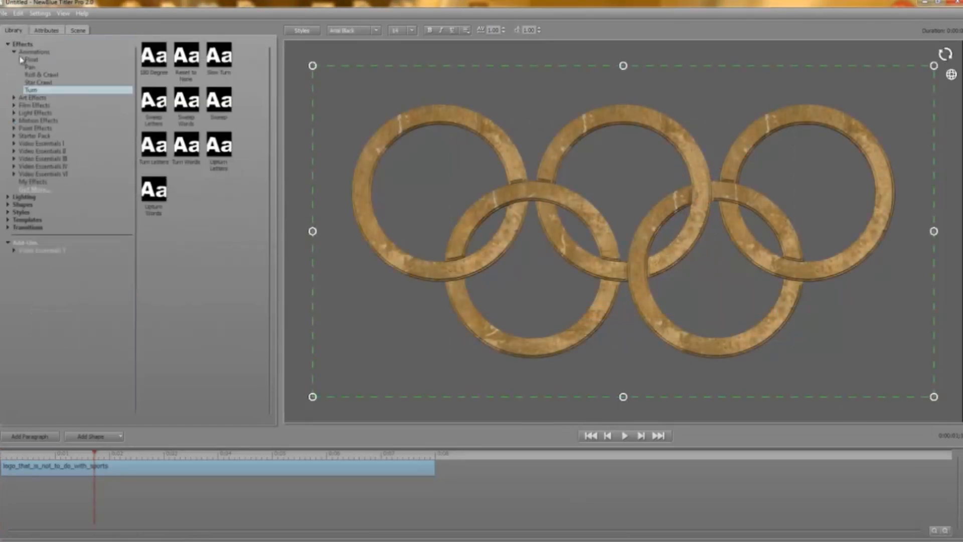